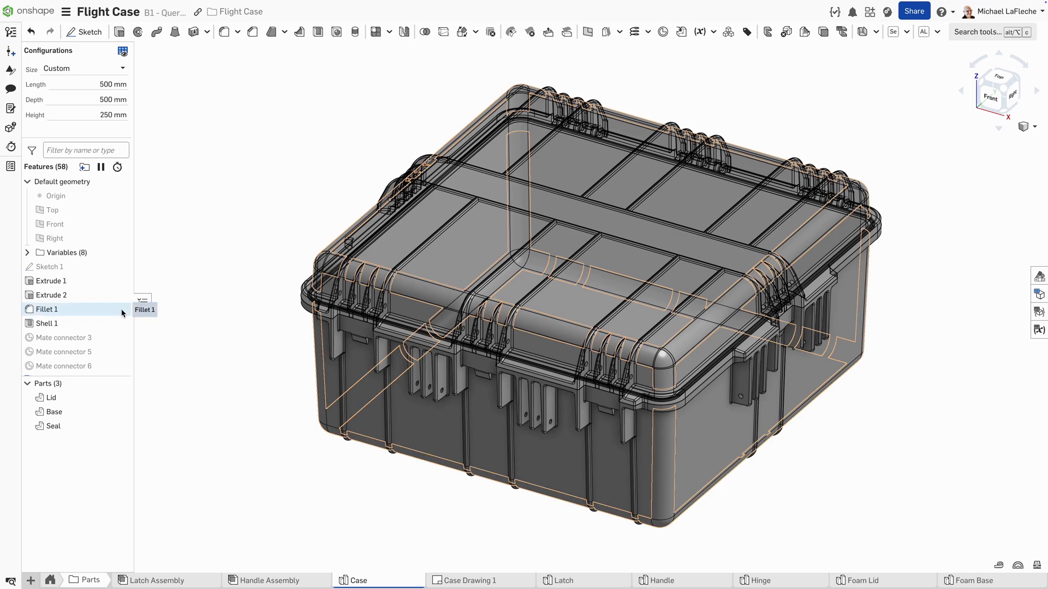
Step: Roll the Case feature history back to Mate connector 3, just after Shell 1
left_click(47, 324)
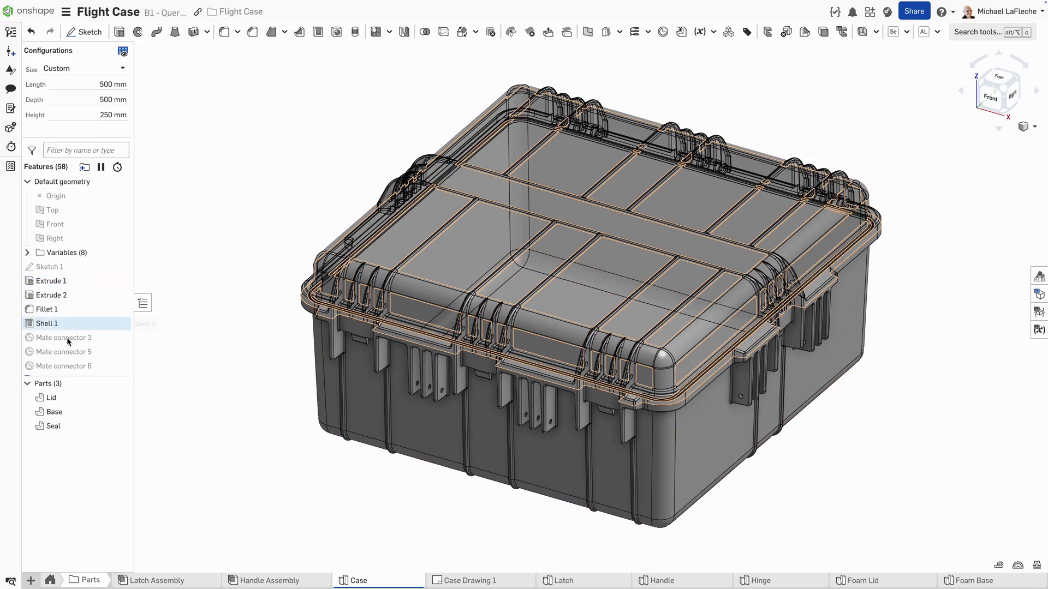
right_click(61, 337)
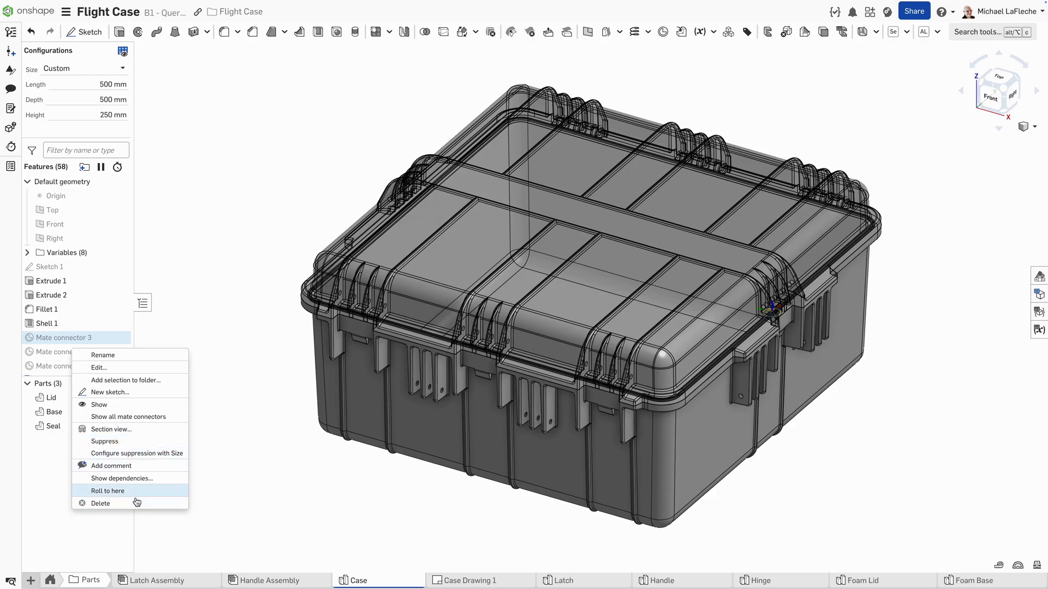
left_click(108, 491)
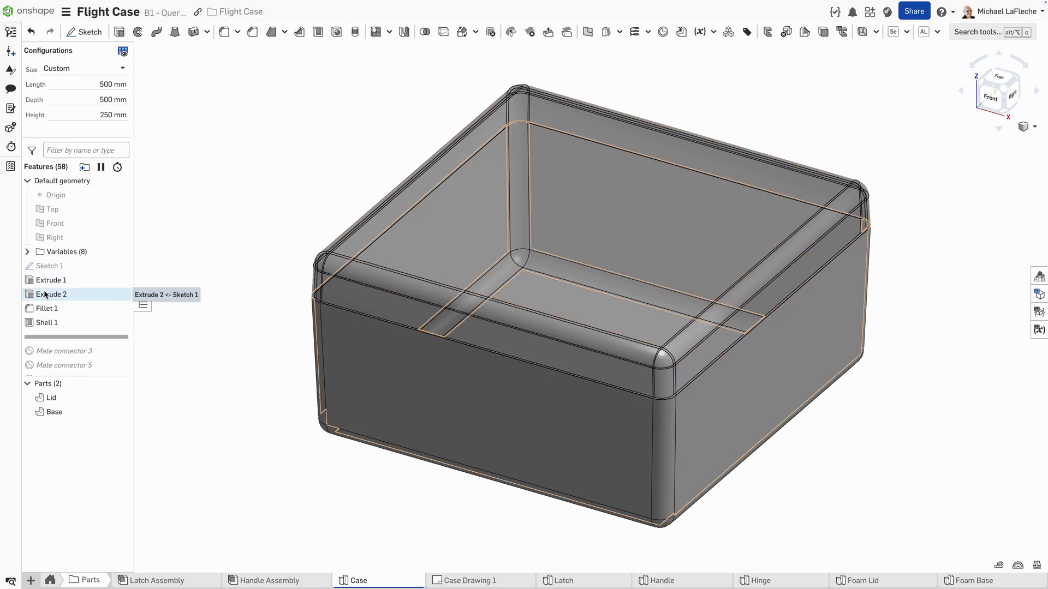
Step: Inspect Extrude 2 and the formula behind its depth value
right_click(52, 294)
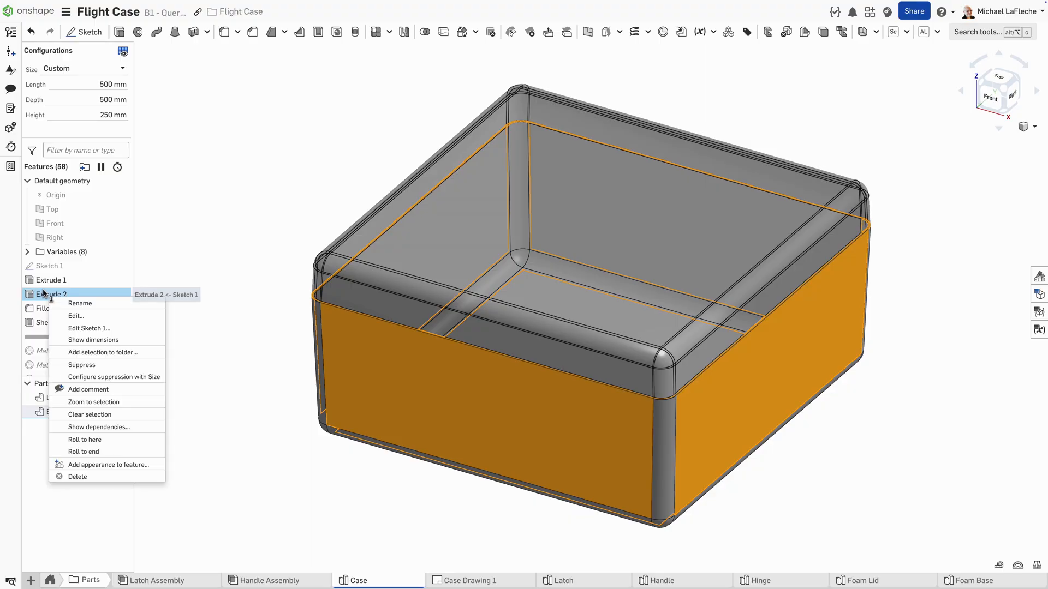
mouse_move(93, 473)
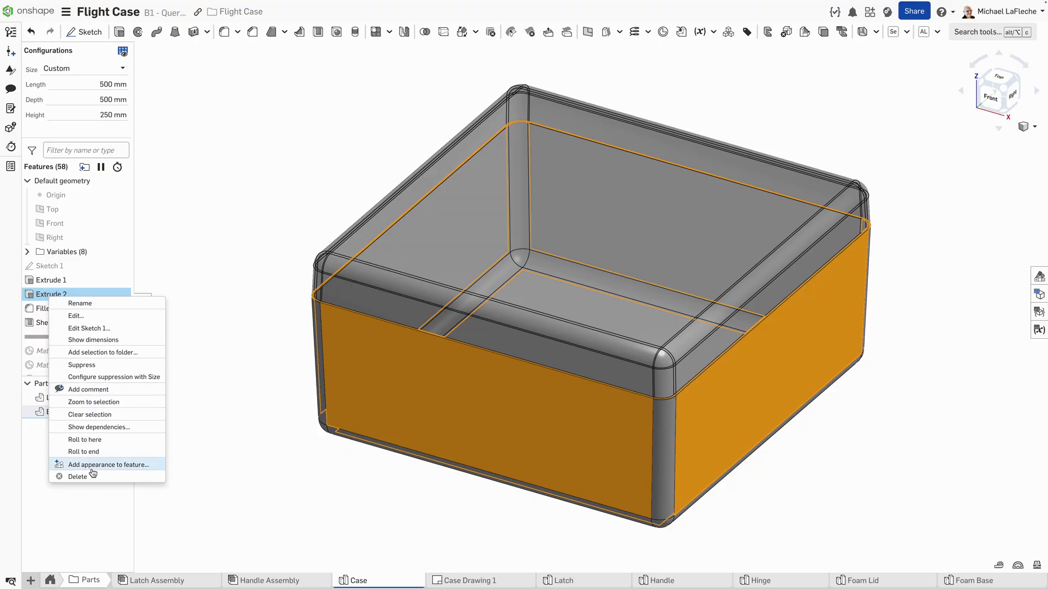
left_click(76, 316)
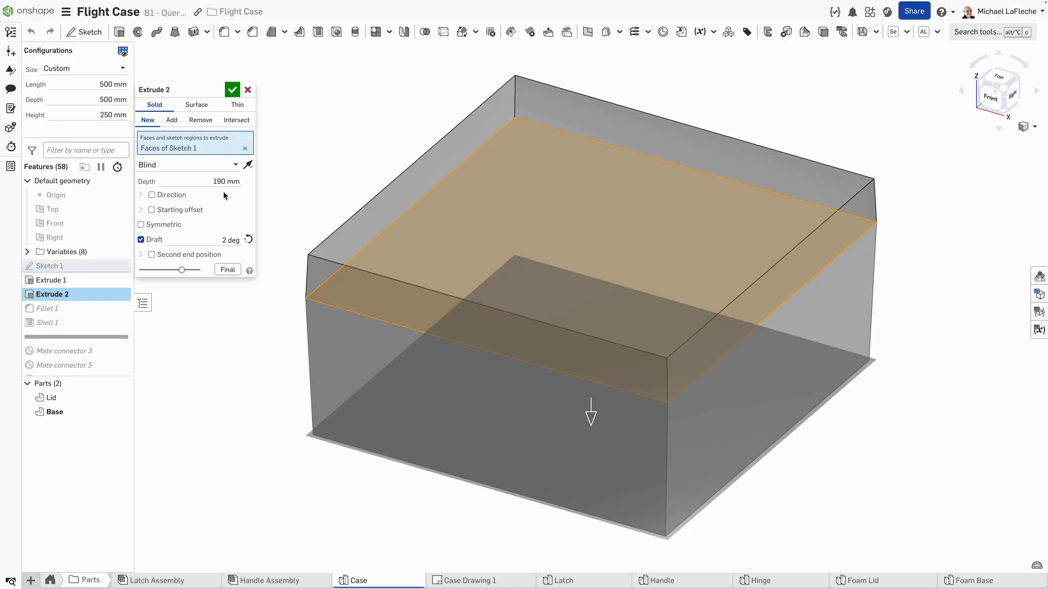
left_click(226, 182)
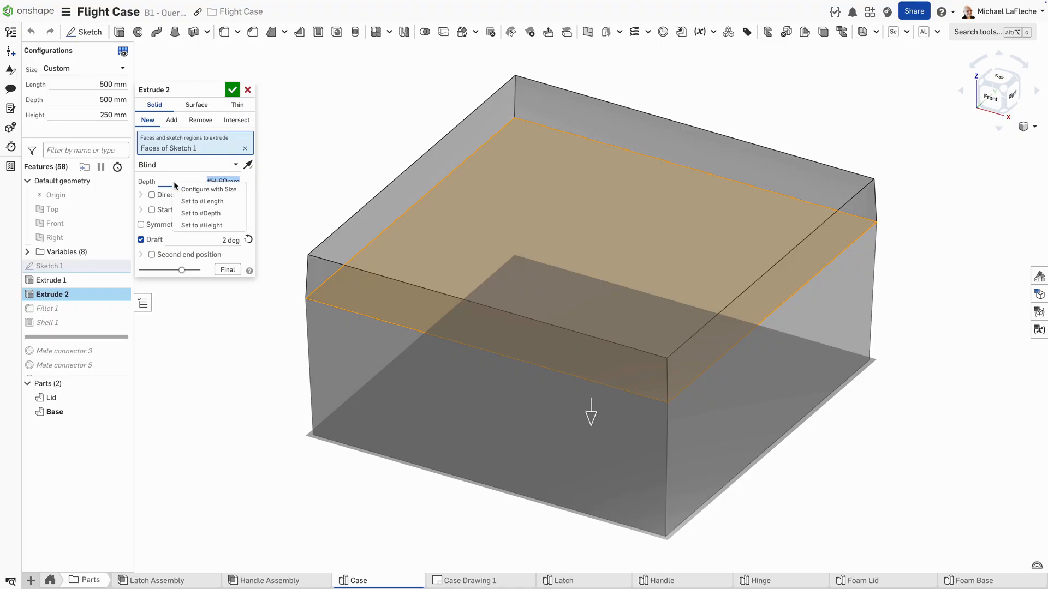
left_click(199, 212)
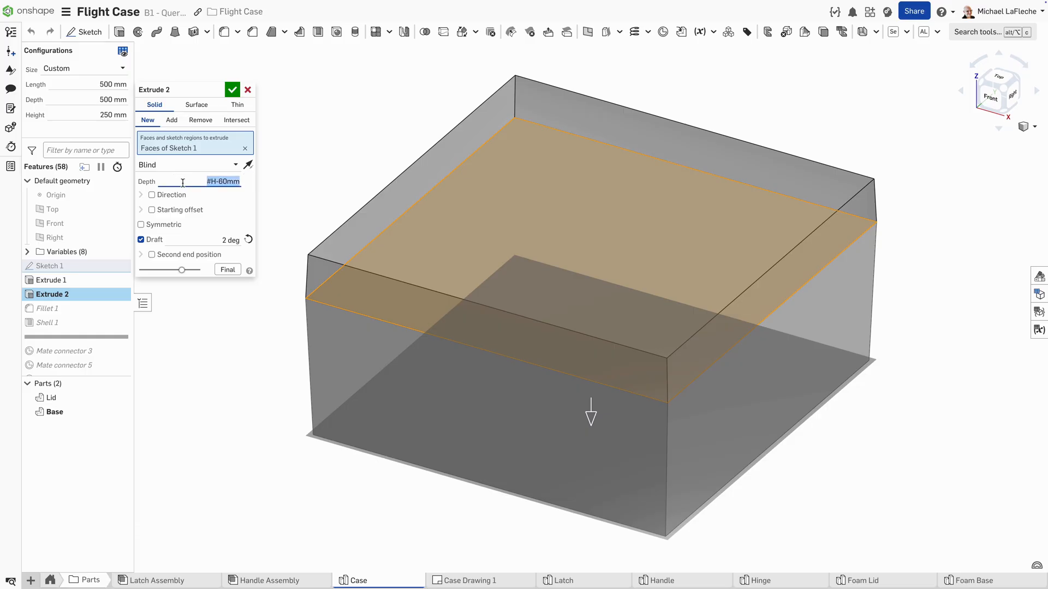
left_click(232, 90)
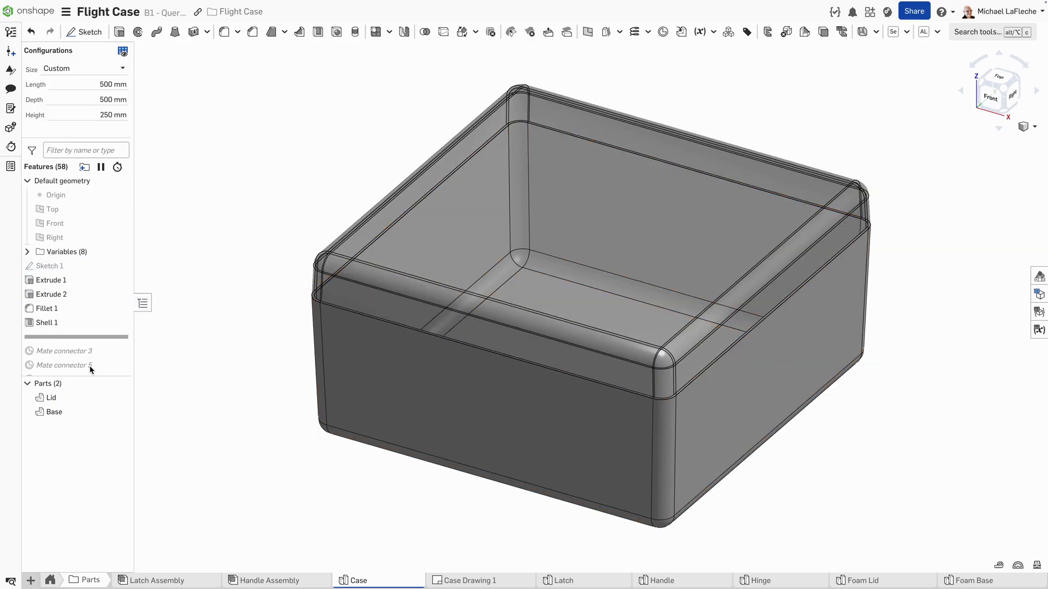
Step: Make Extrude 1 also extend 190 mm the other way, with draft turned off
double_click(51, 279)
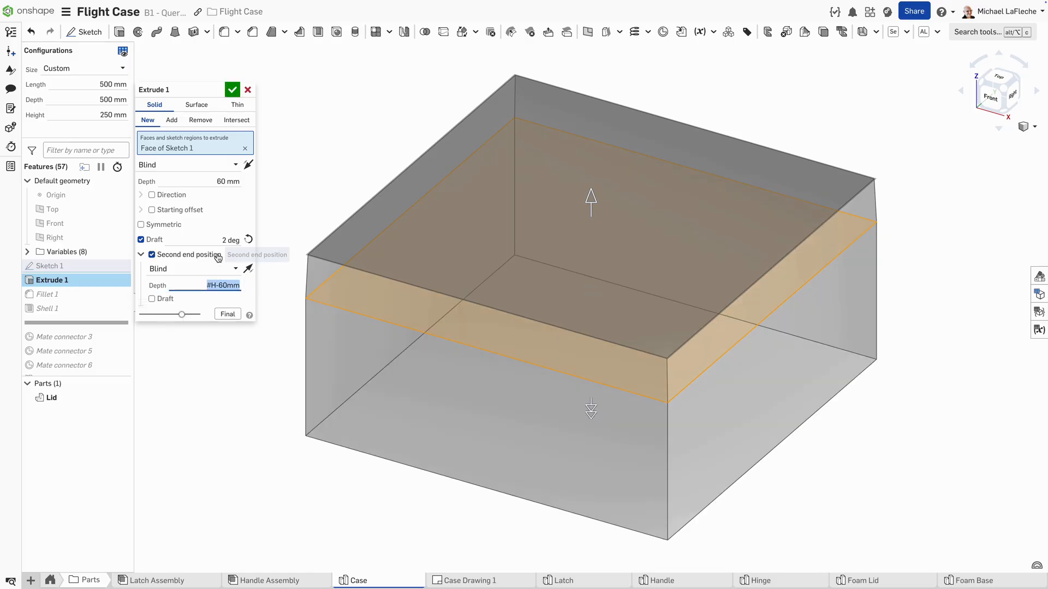
left_click(141, 239)
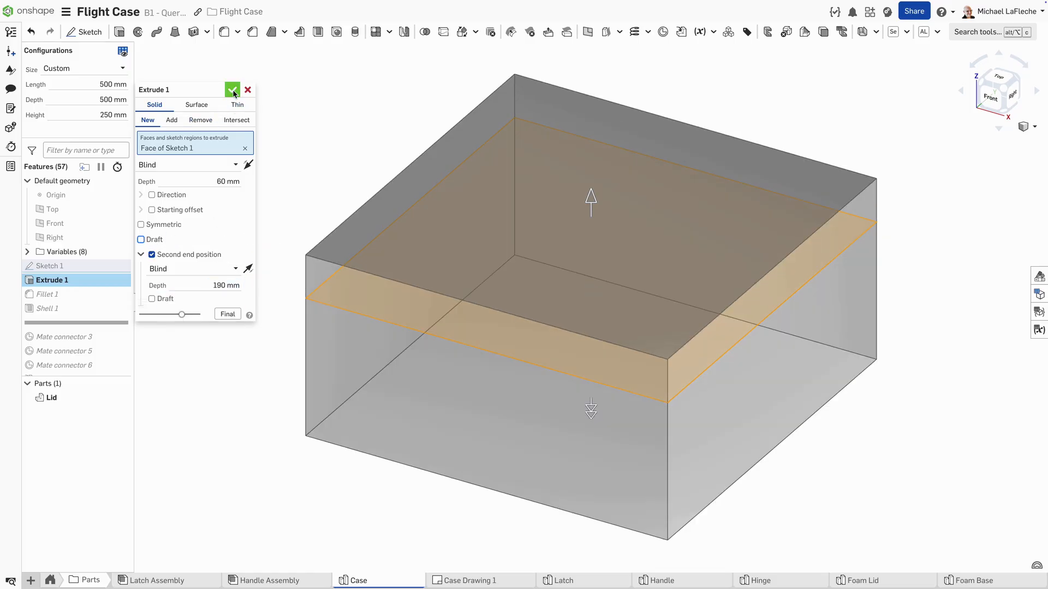
left_click(232, 90)
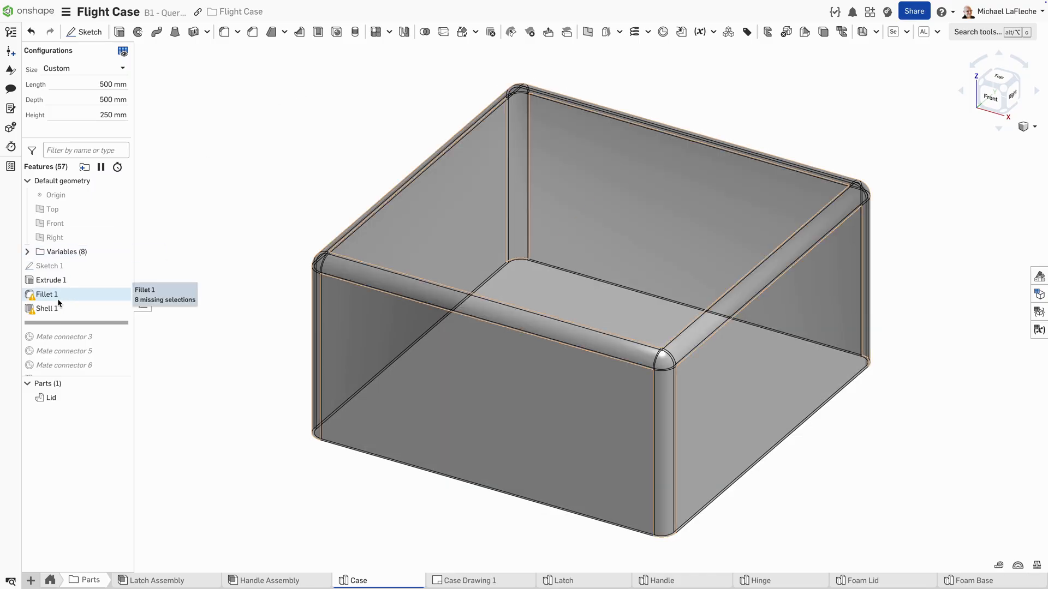
Step: Delete the broken Fillet 1 and Shell 1 features
right_click(47, 308)
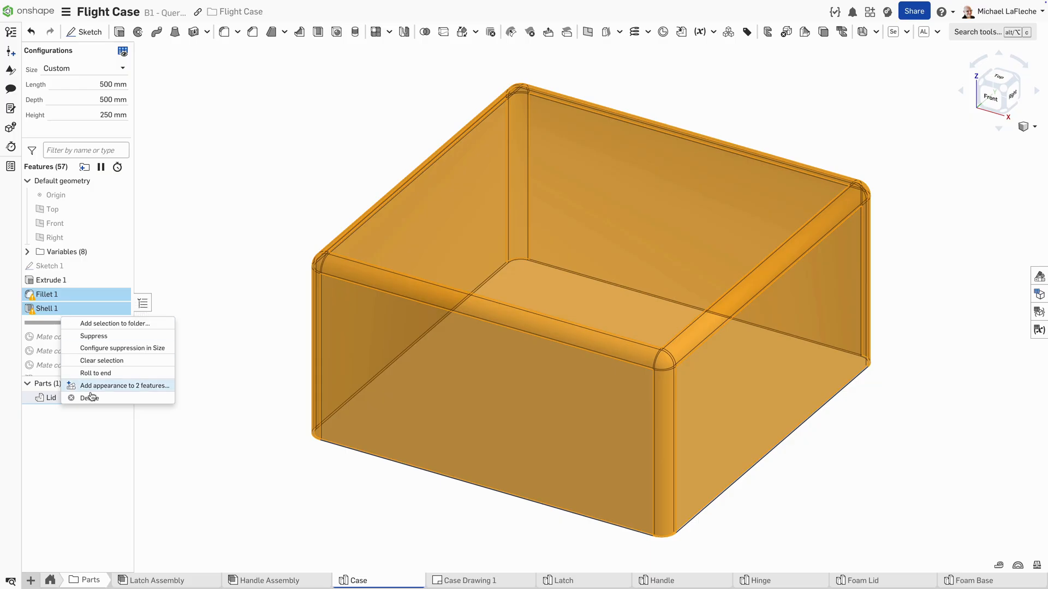
left_click(90, 398)
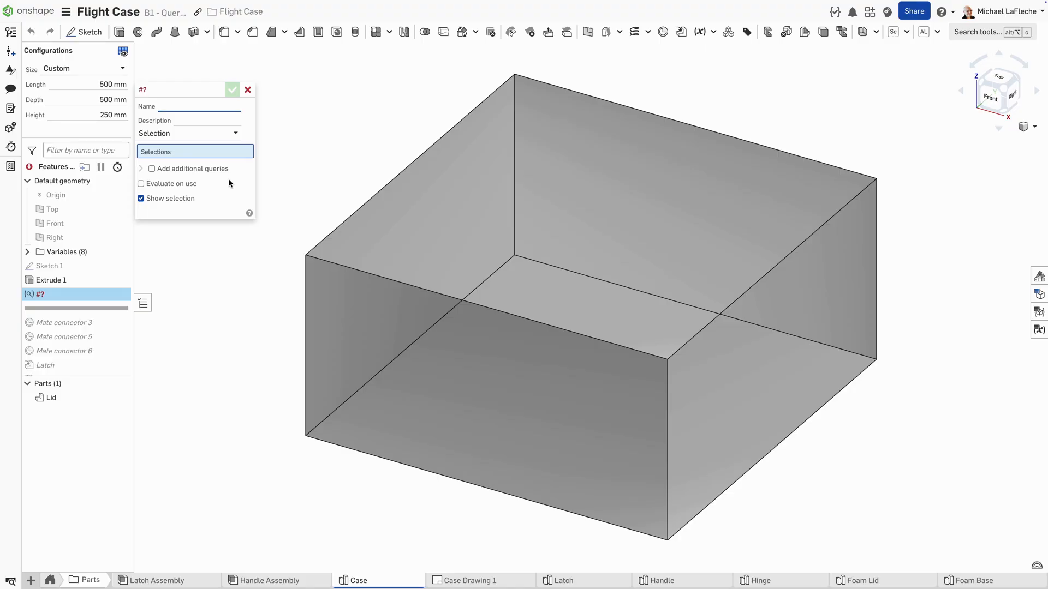
Step: Create the Case_Rounds query variable selecting the Lid's convex edges by edge convexity
type("Case_Rounds")
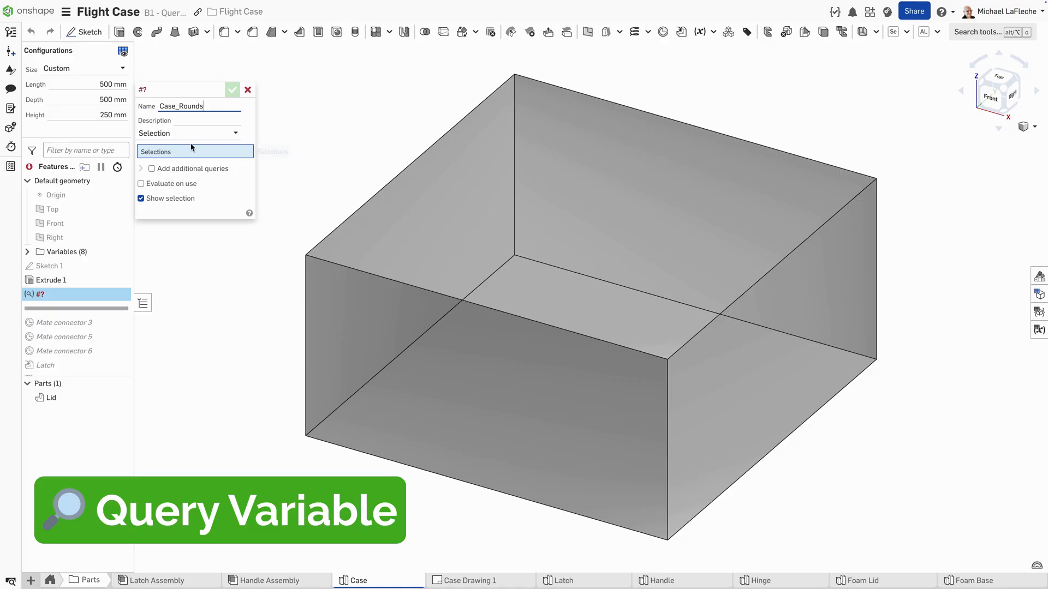
mouse_move(193, 133)
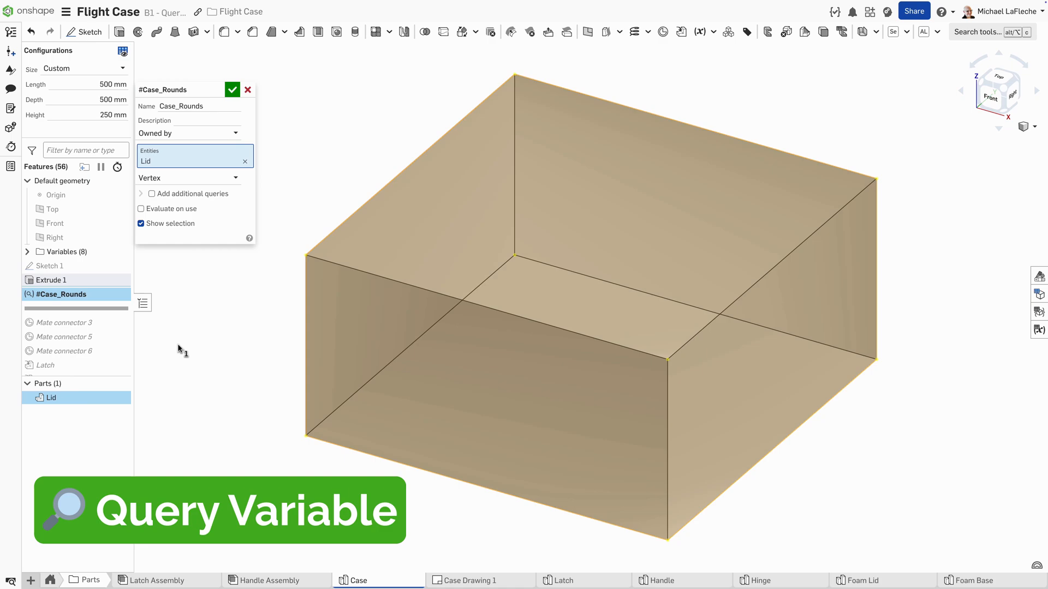
mouse_move(196, 138)
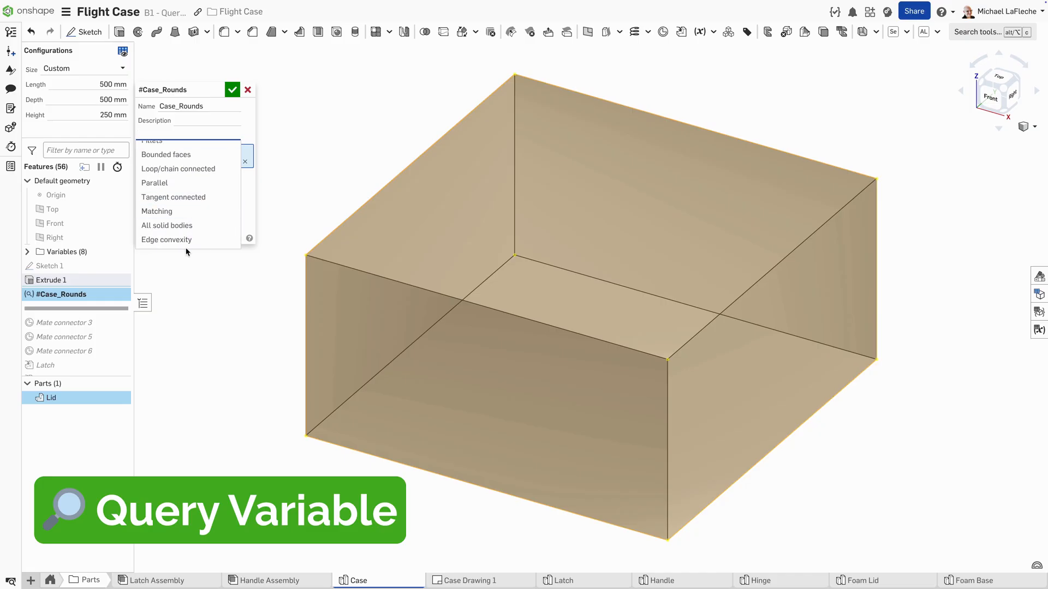
left_click(166, 240)
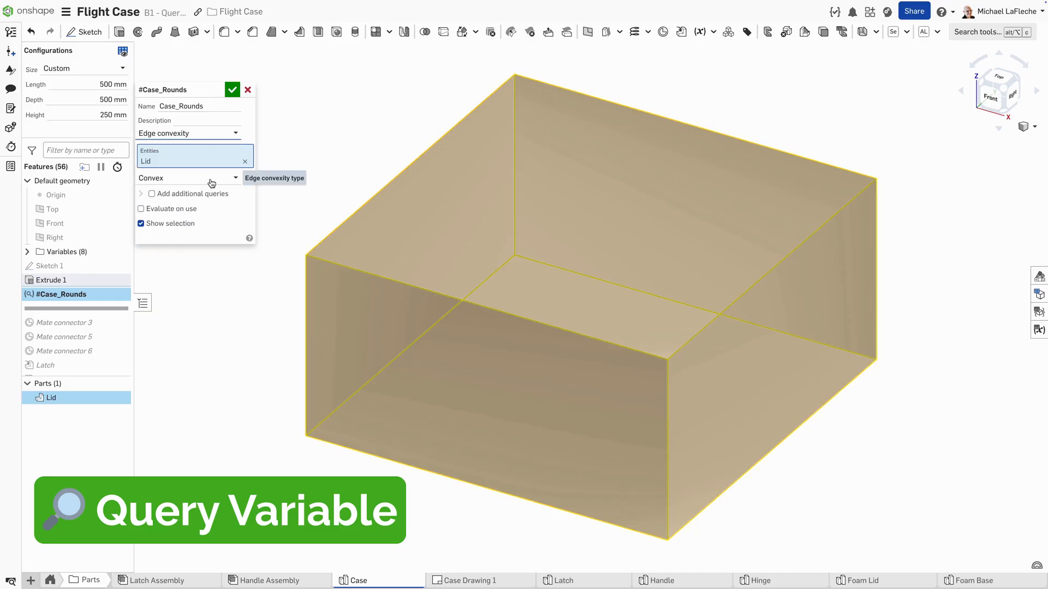
left_click(188, 178)
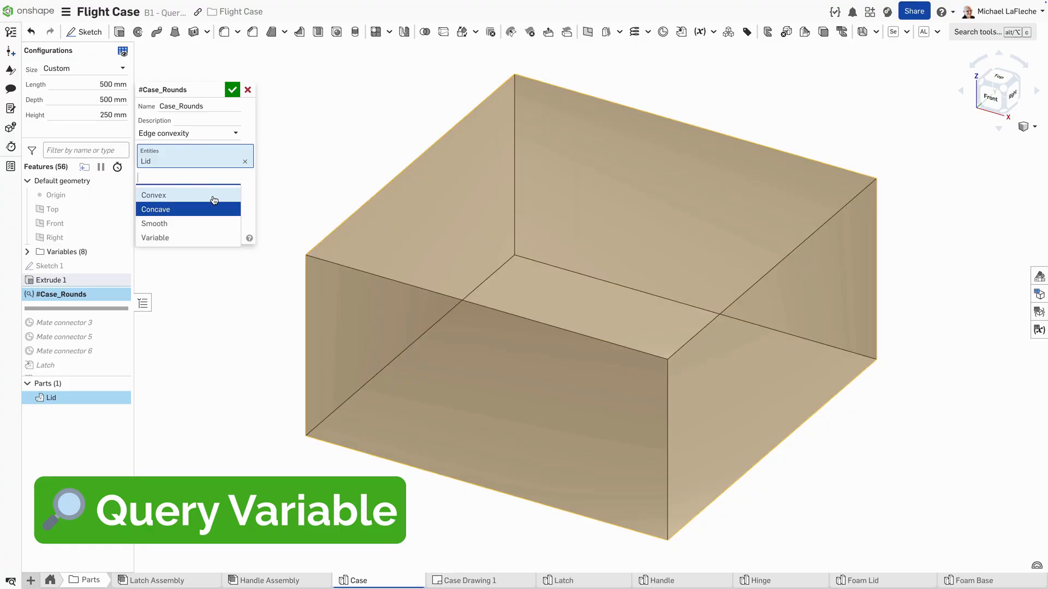
left_click(154, 195)
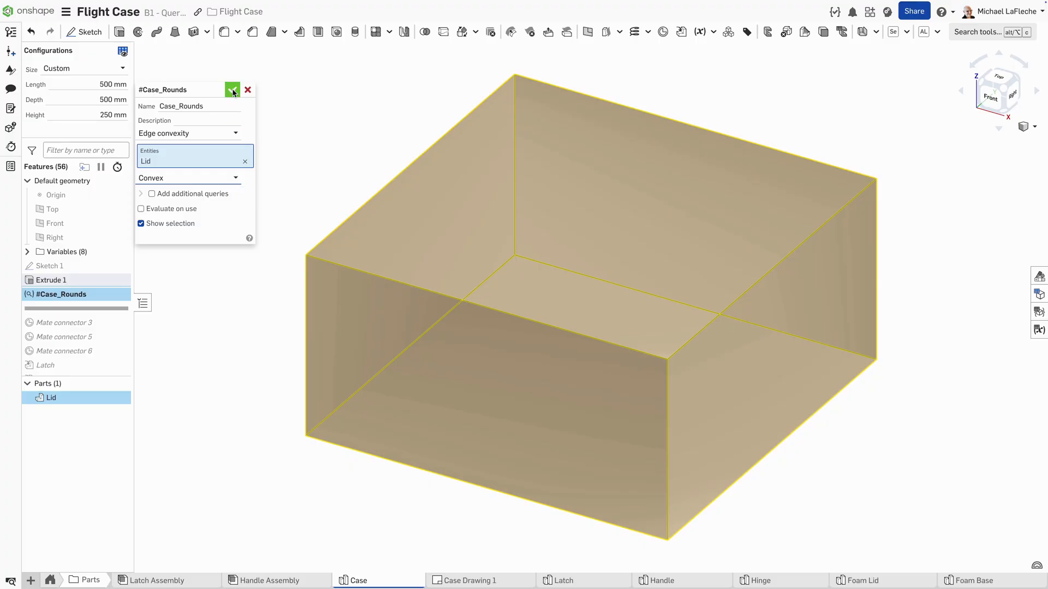
left_click(232, 89)
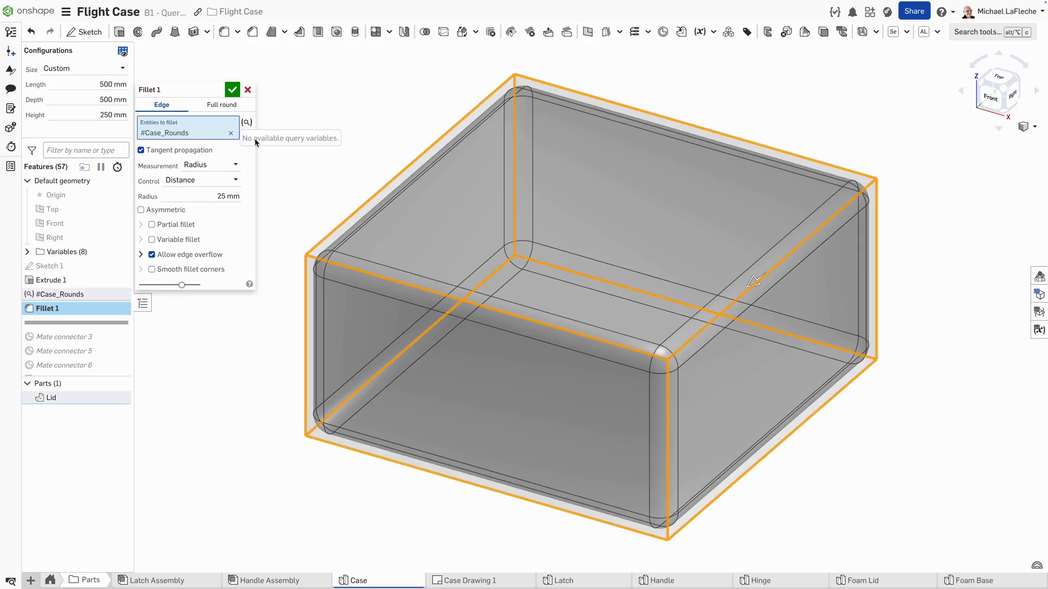
Step: Apply the 25 mm fillet on the #Case_Rounds edges of the Lid
left_click(233, 90)
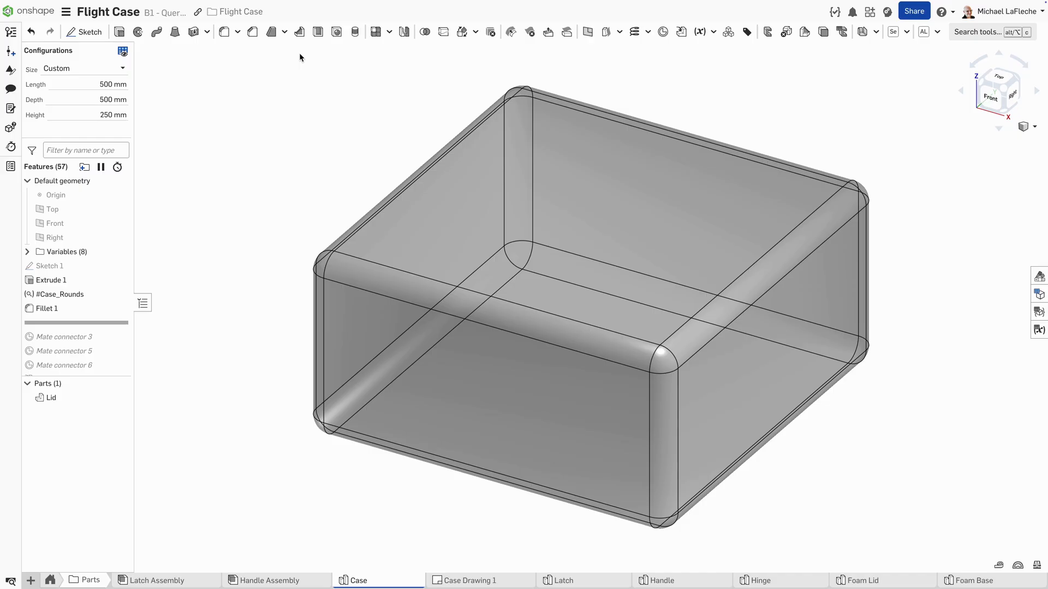
left_click(284, 32)
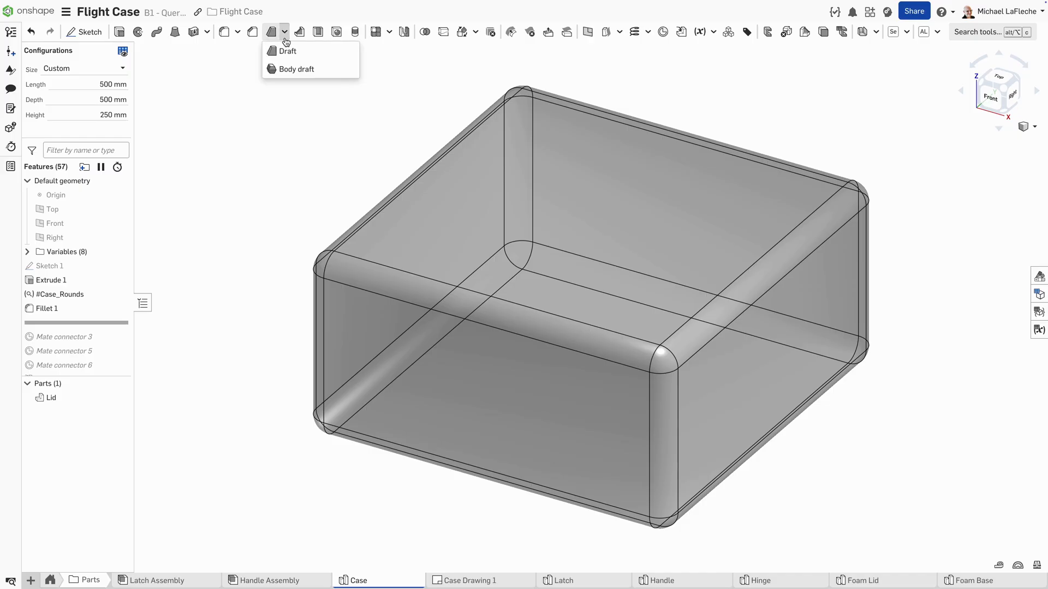
Step: Add a symmetric 2° body draft to the Lid, using the Top plane
left_click(295, 69)
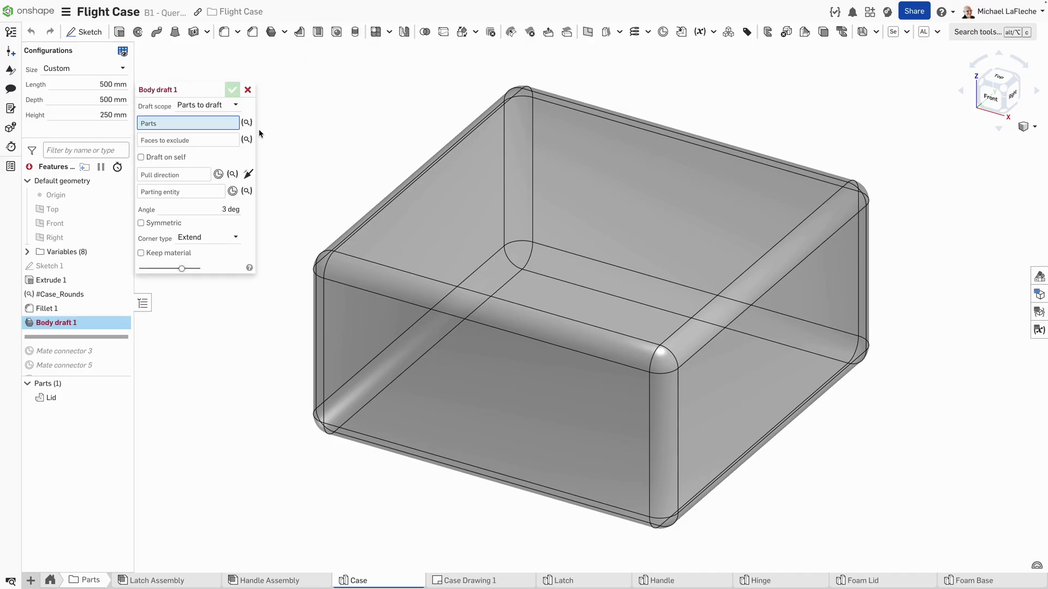
left_click(51, 398)
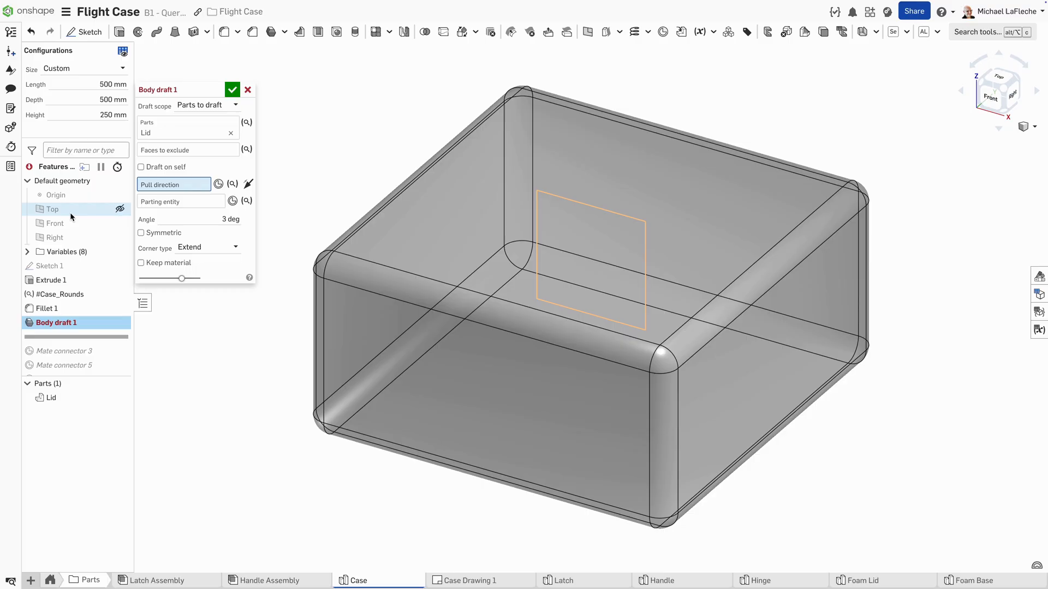
left_click(51, 209)
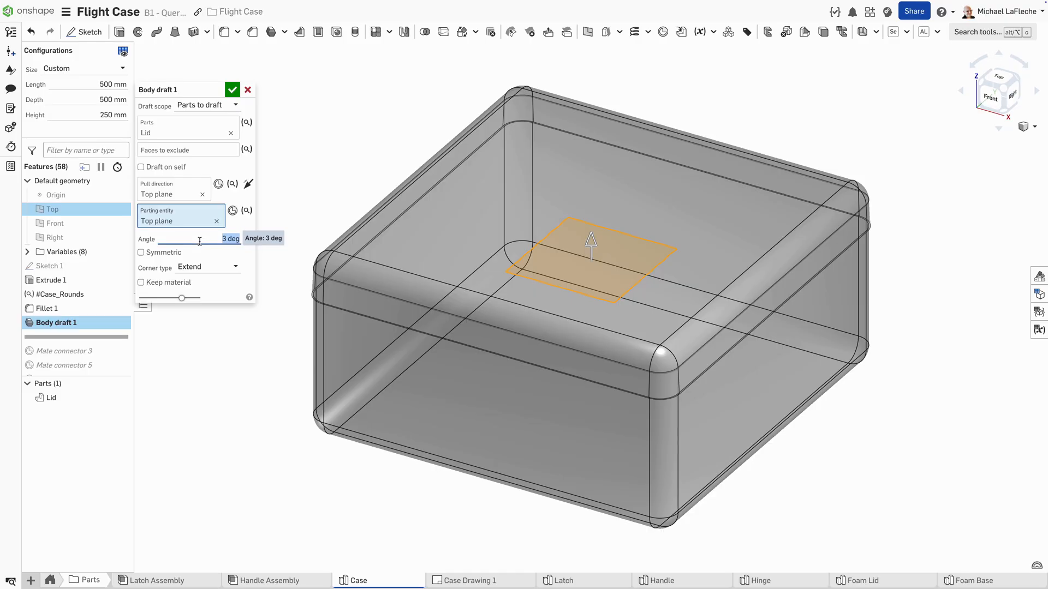
type("2 deg")
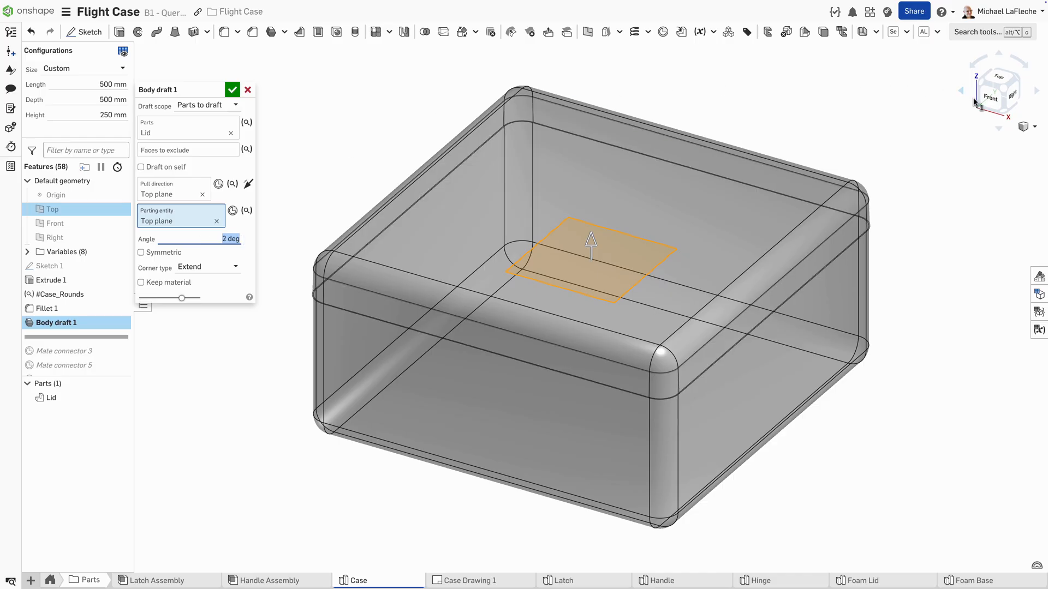
left_click(996, 90)
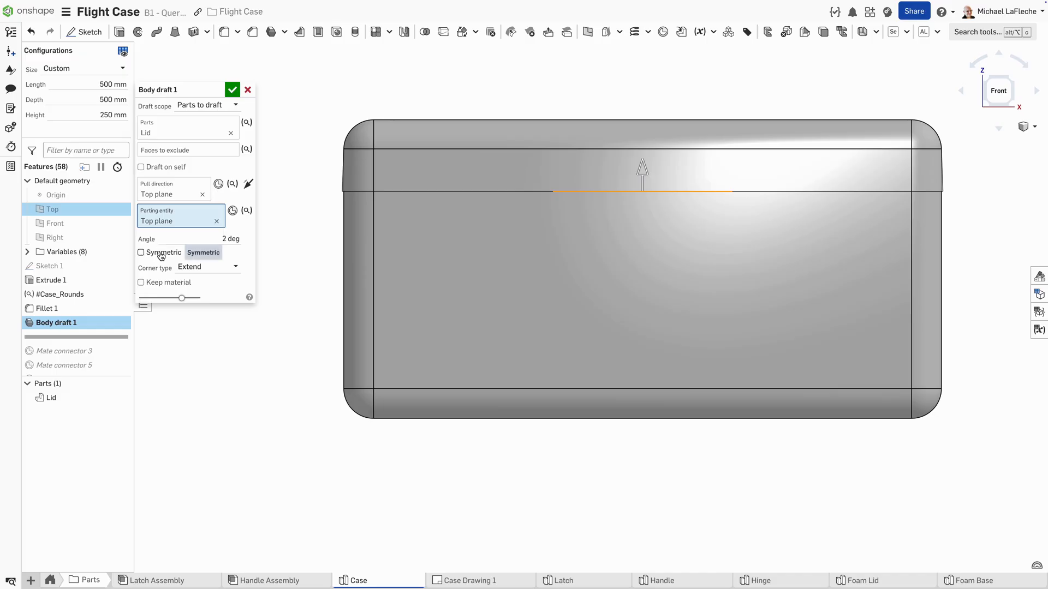
left_click(141, 253)
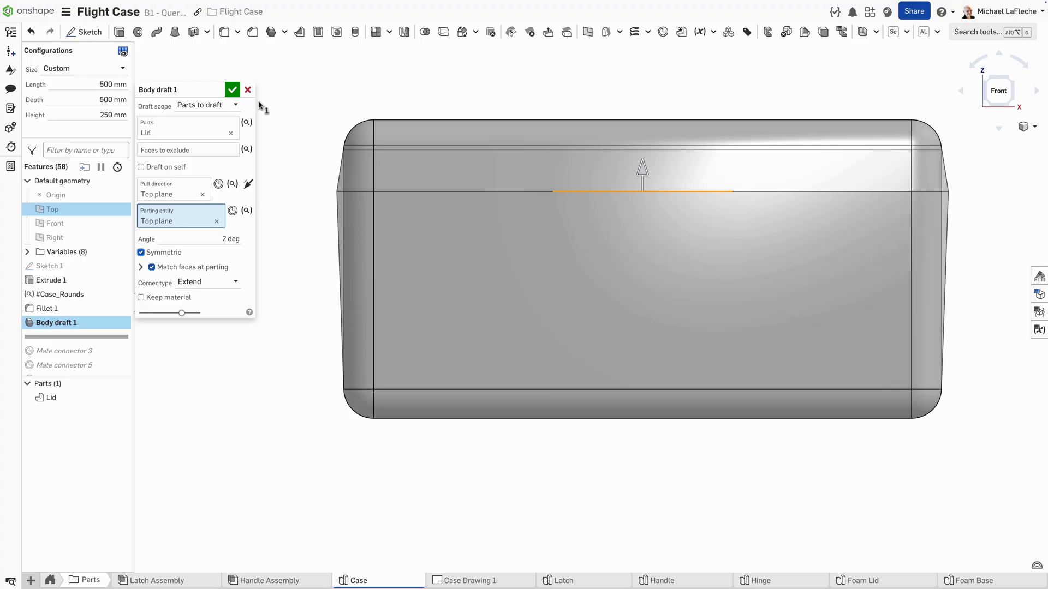
left_click(233, 89)
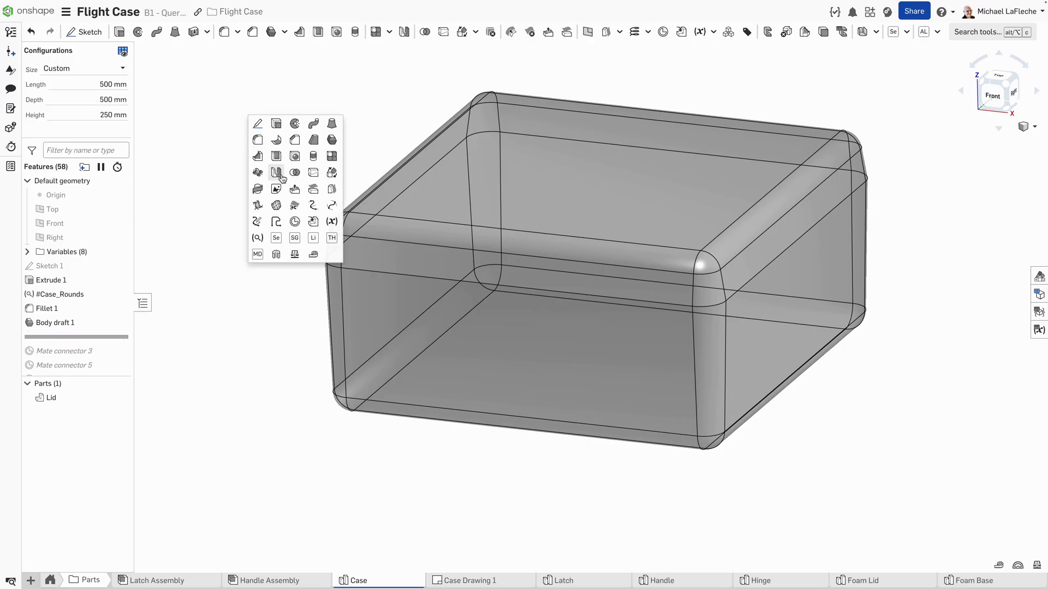
Step: Split the Lid into two parts and rename the first part BASE
left_click(276, 172)
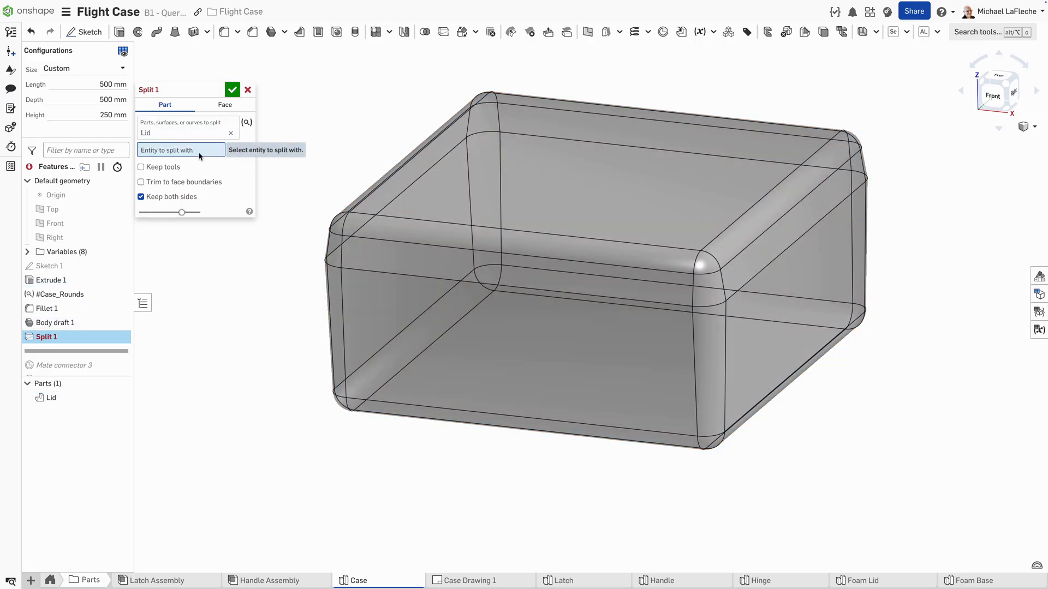
left_click(51, 209)
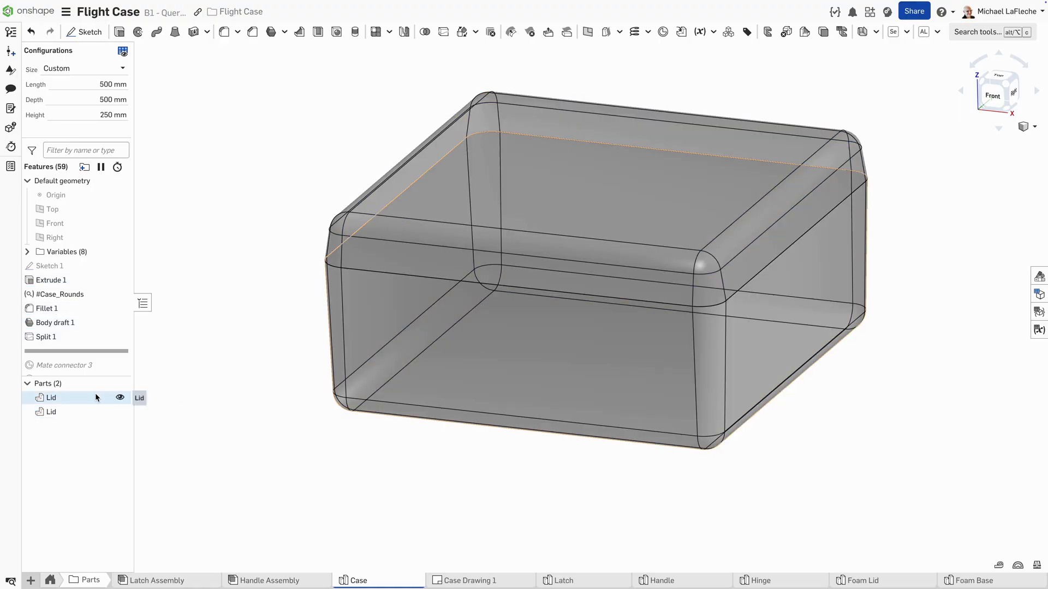
double_click(51, 398)
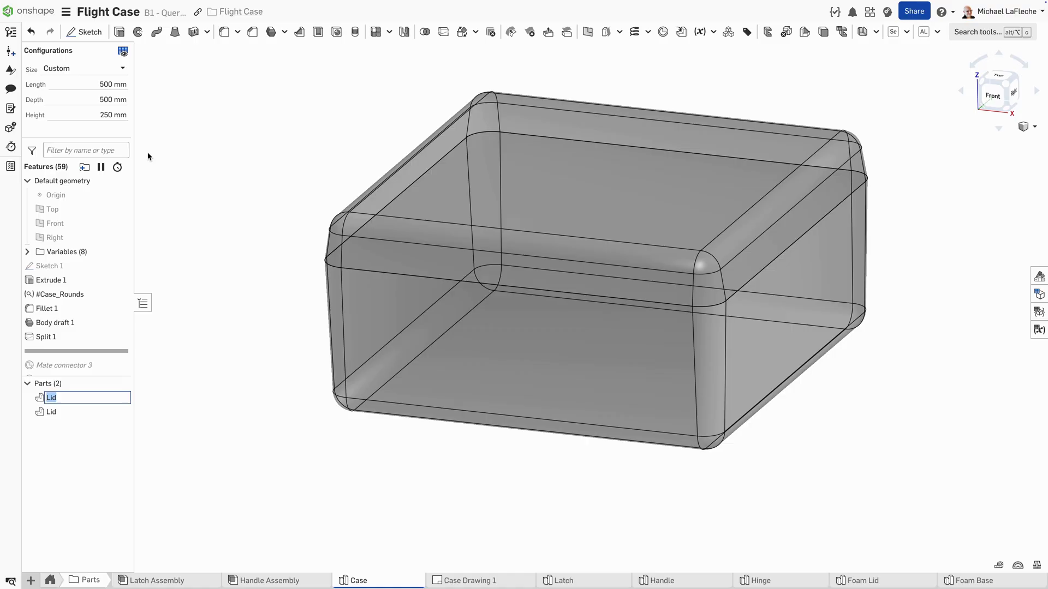
type("BASE")
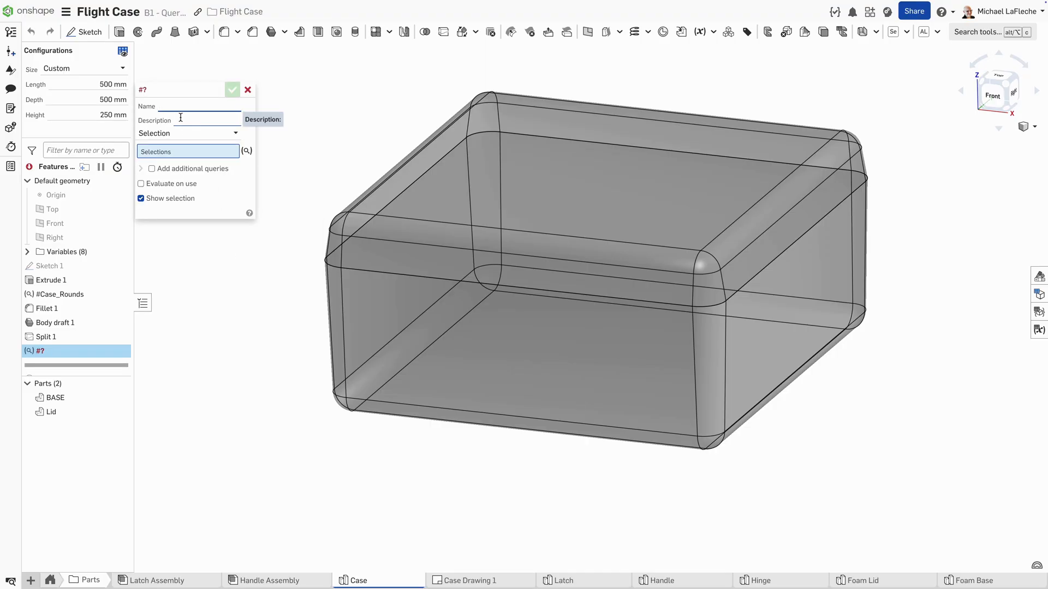
Step: Define the Split query variable holding the faces created by Split 1
type("Split")
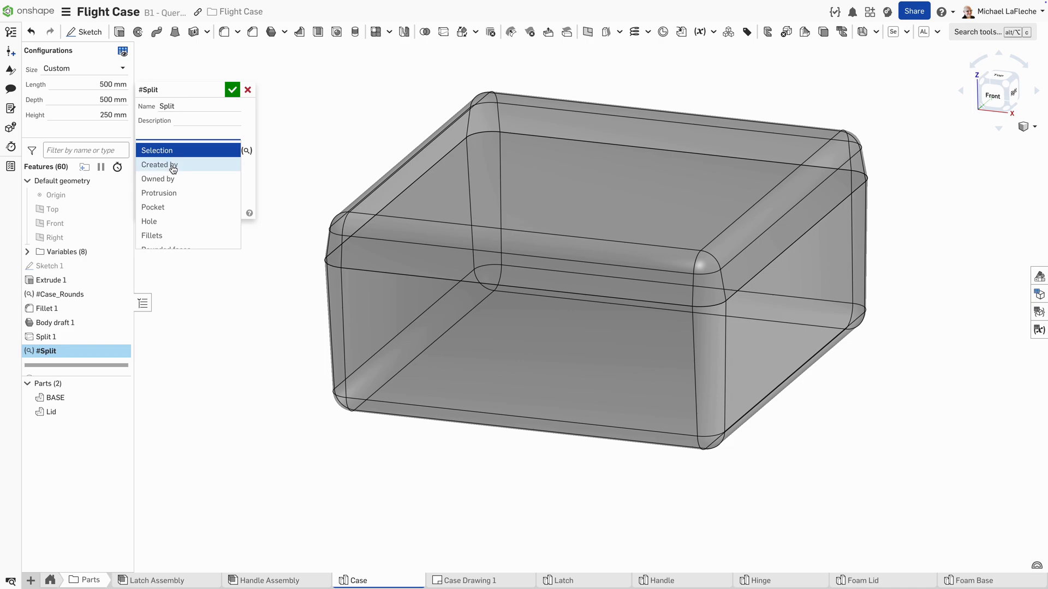
left_click(159, 164)
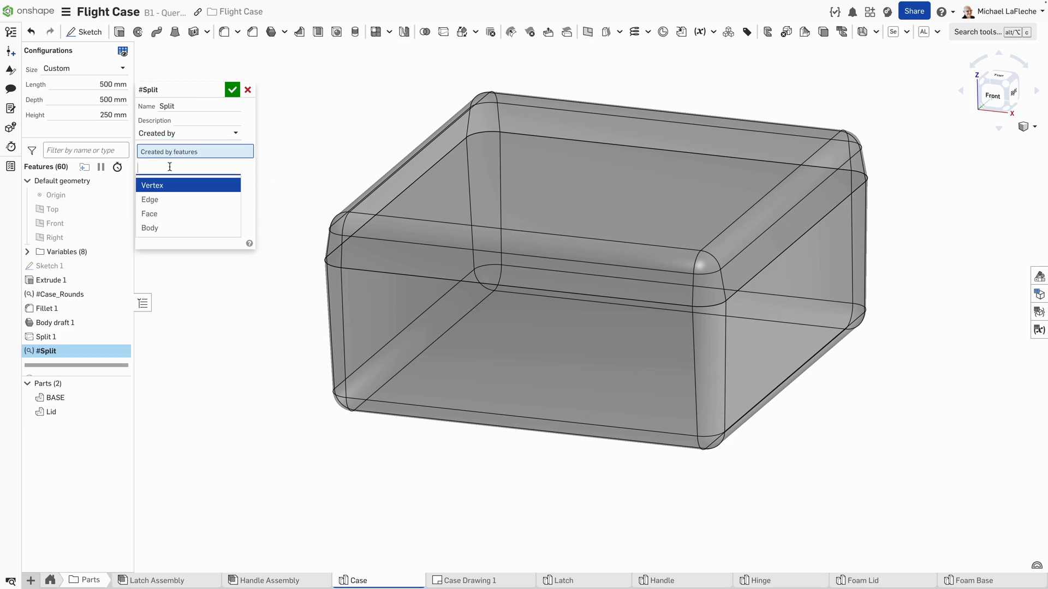
left_click(149, 214)
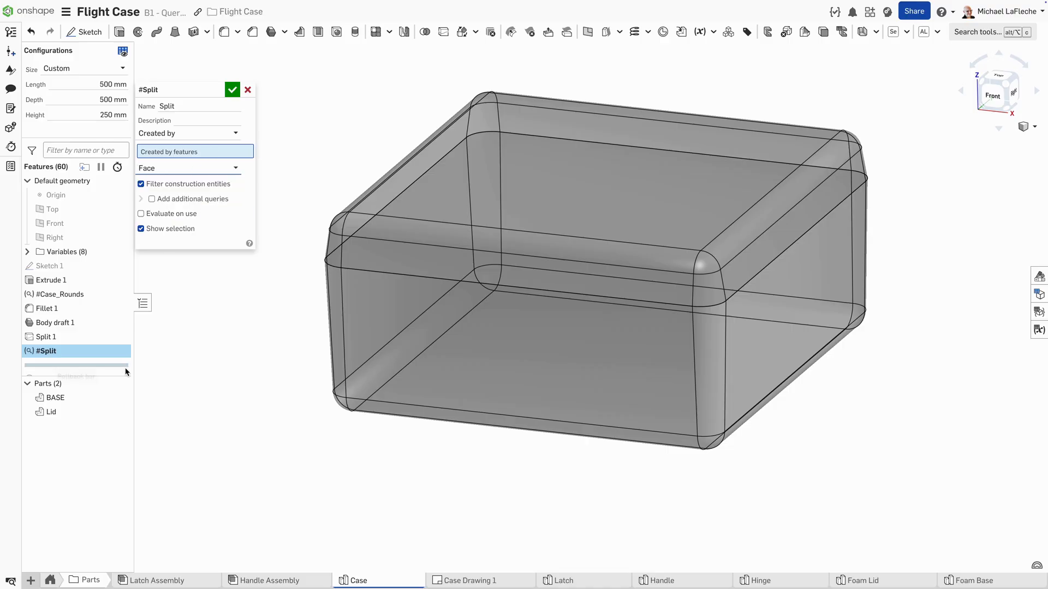
left_click(45, 337)
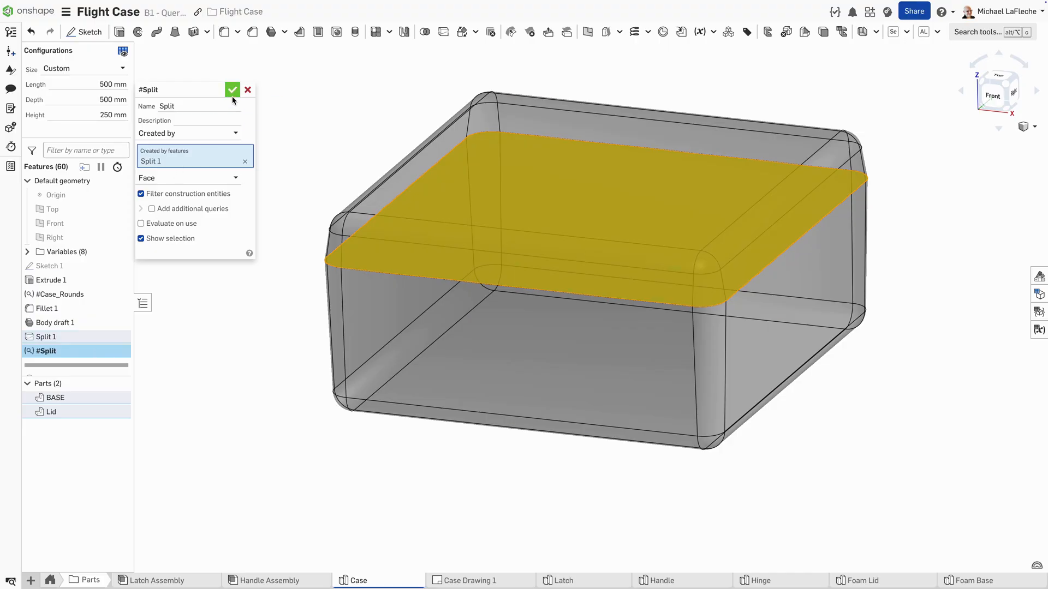
left_click(232, 90)
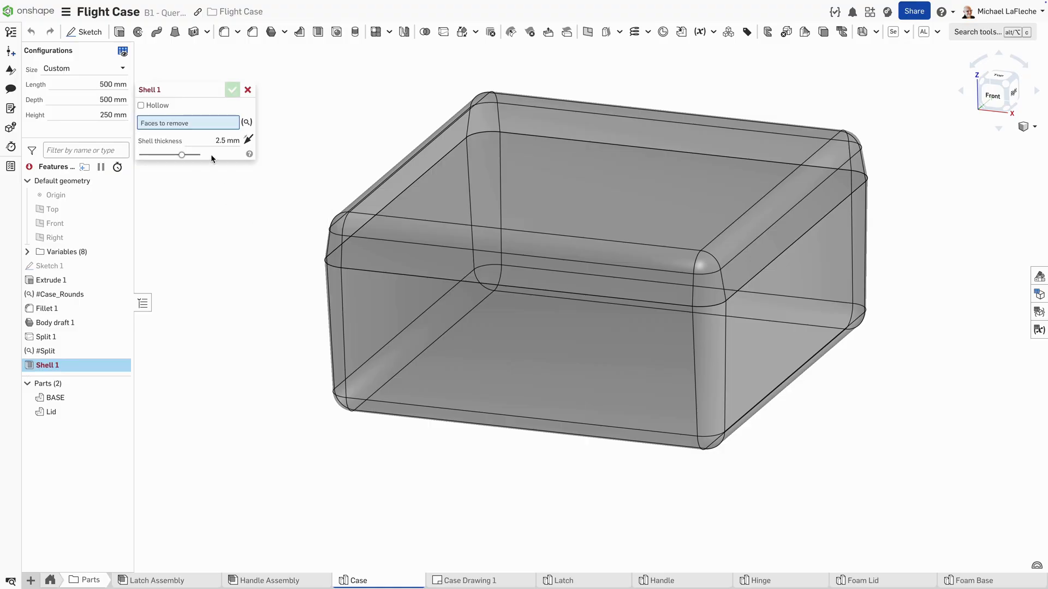
mouse_move(47, 337)
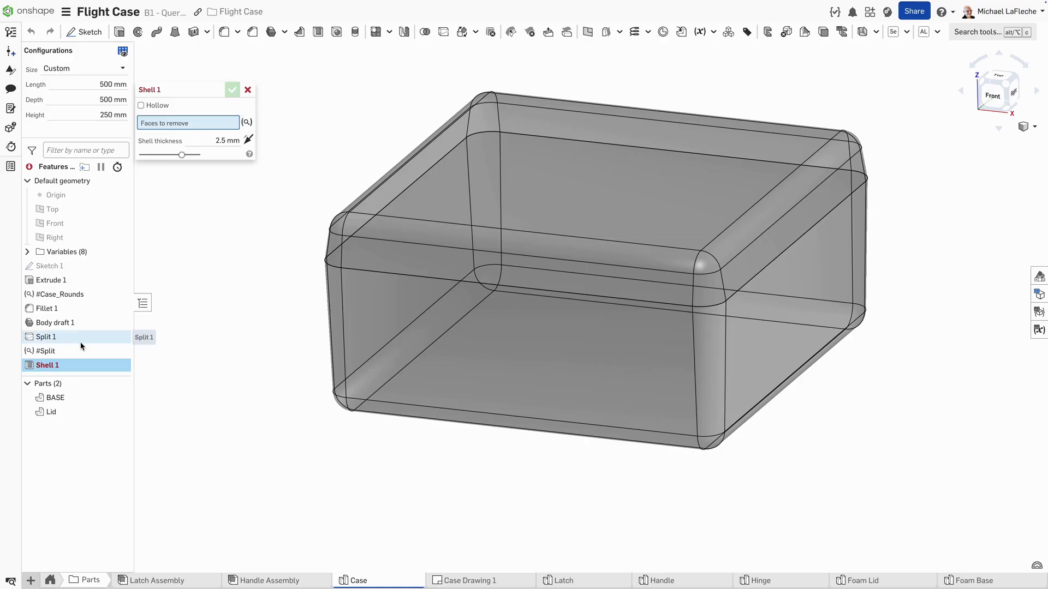
Step: Shell the case 5 mm thick, removing the #Split faces
left_click(45, 351)
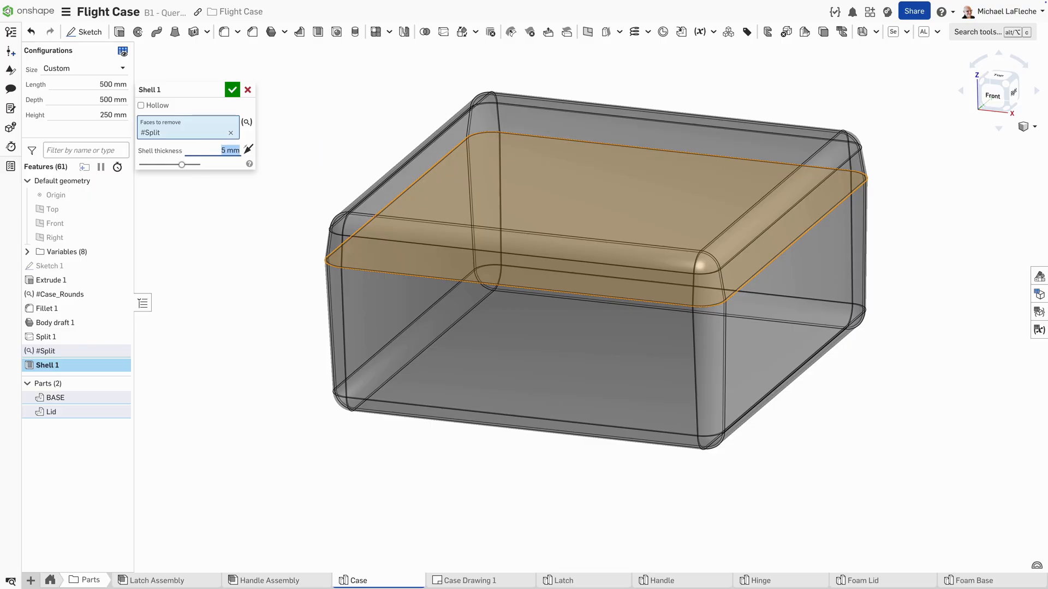
left_click(232, 90)
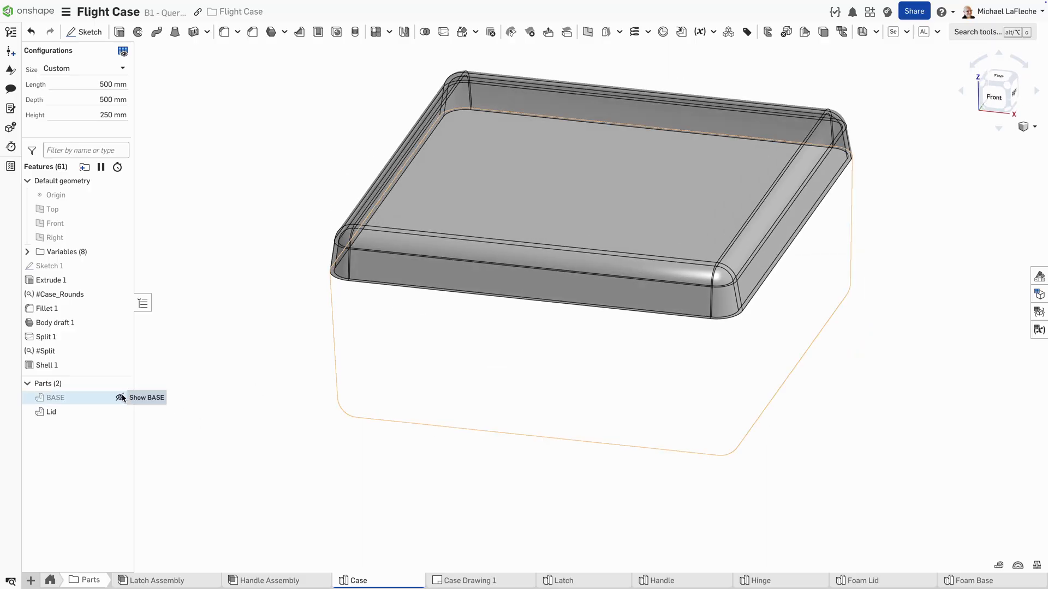
Step: Make the BASE part visible again from the Parts list
left_click(116, 412)
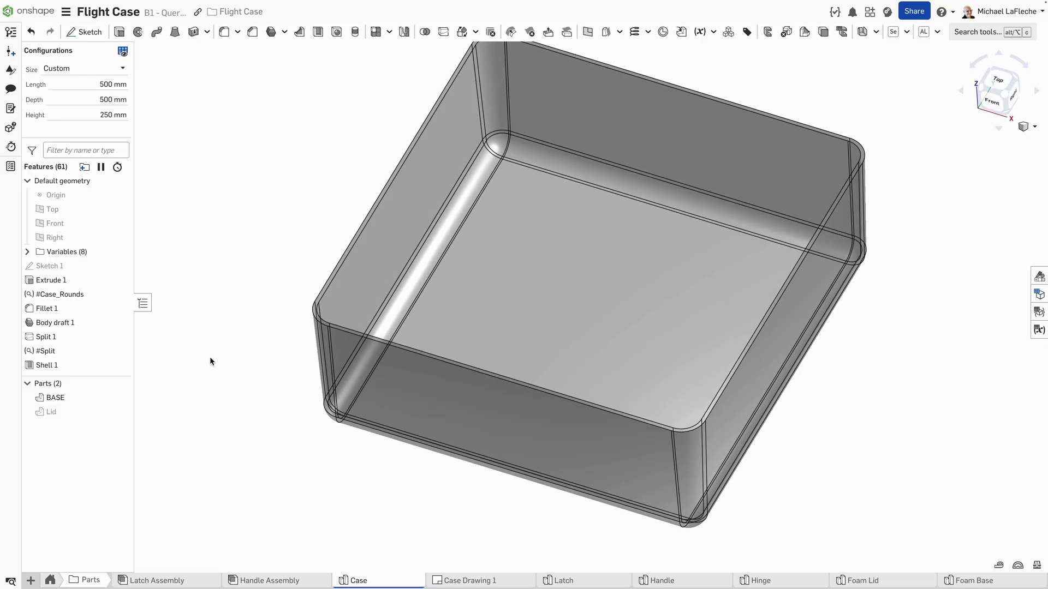
mouse_move(46, 351)
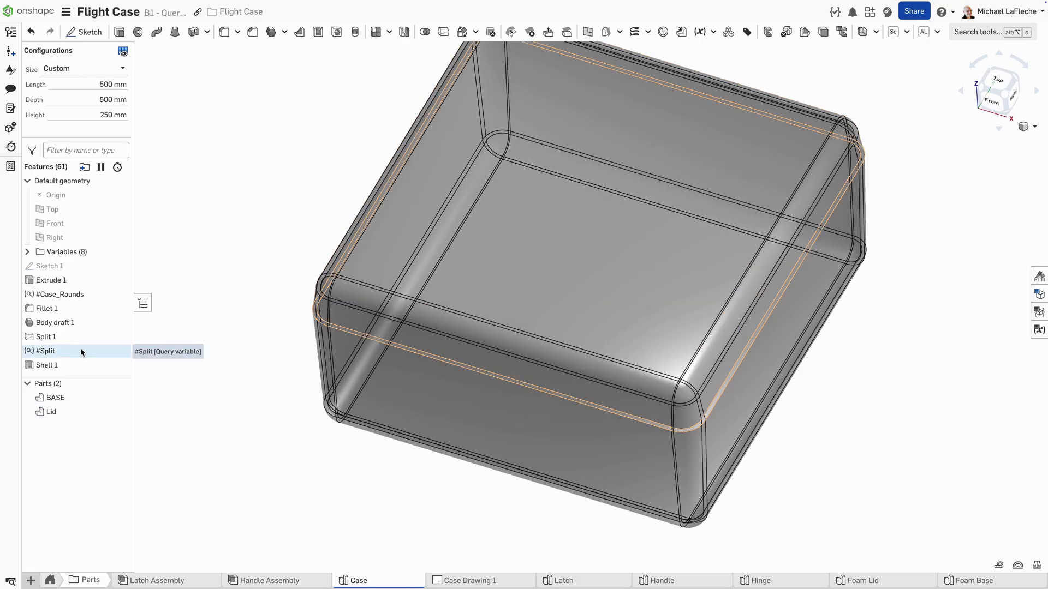